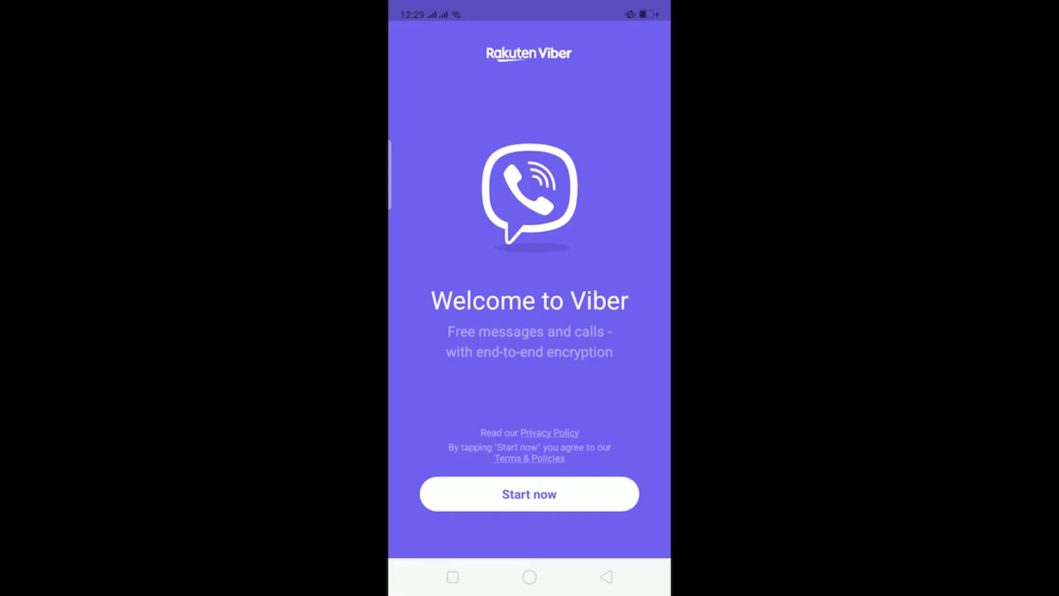
# Step: Accept the Viber welcome screen terms with Start now to begin setup
pyautogui.click(529, 494)
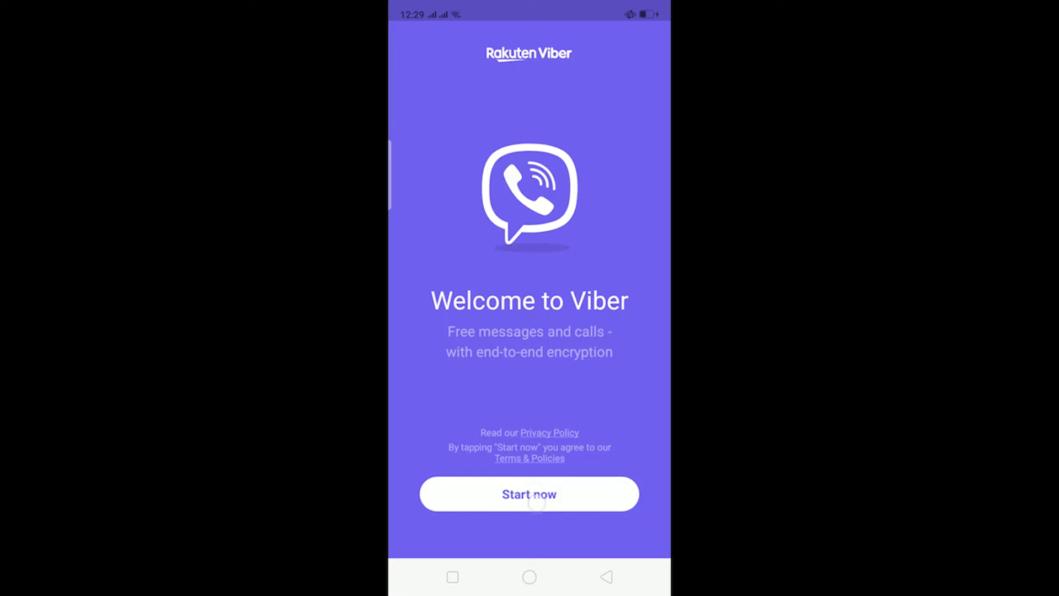
pyautogui.click(529, 493)
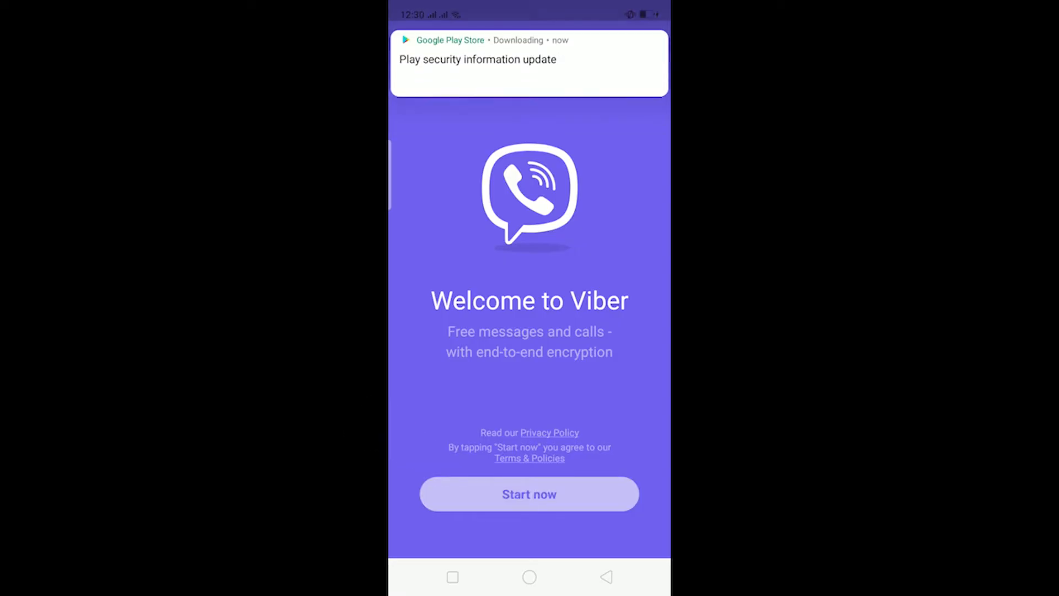
# Step: Reach the Enter your phone number screen and focus the Phone number field for keypad input
pyautogui.click(529, 494)
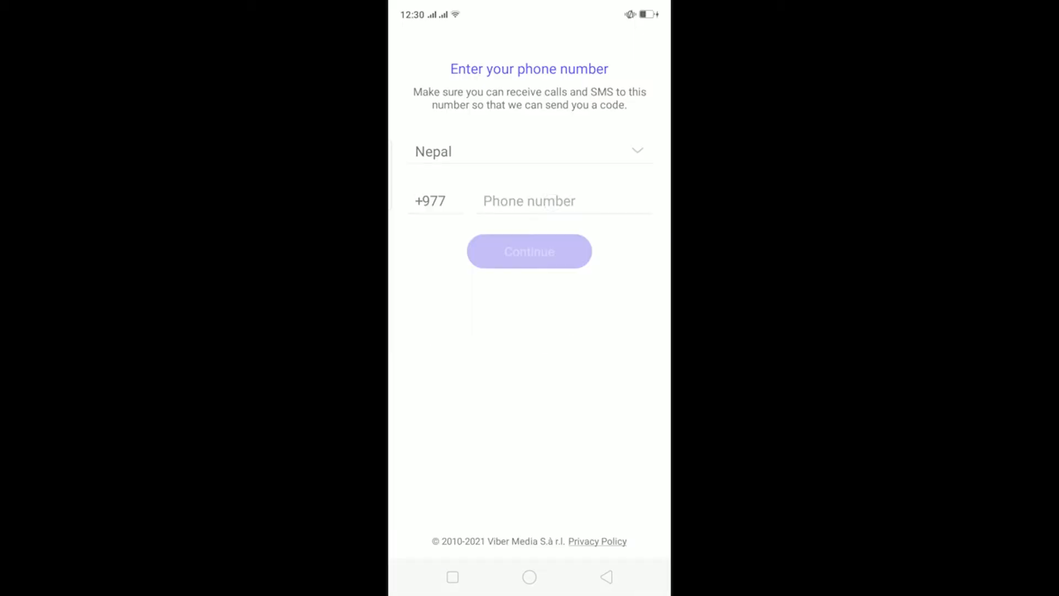
pyautogui.click(529, 251)
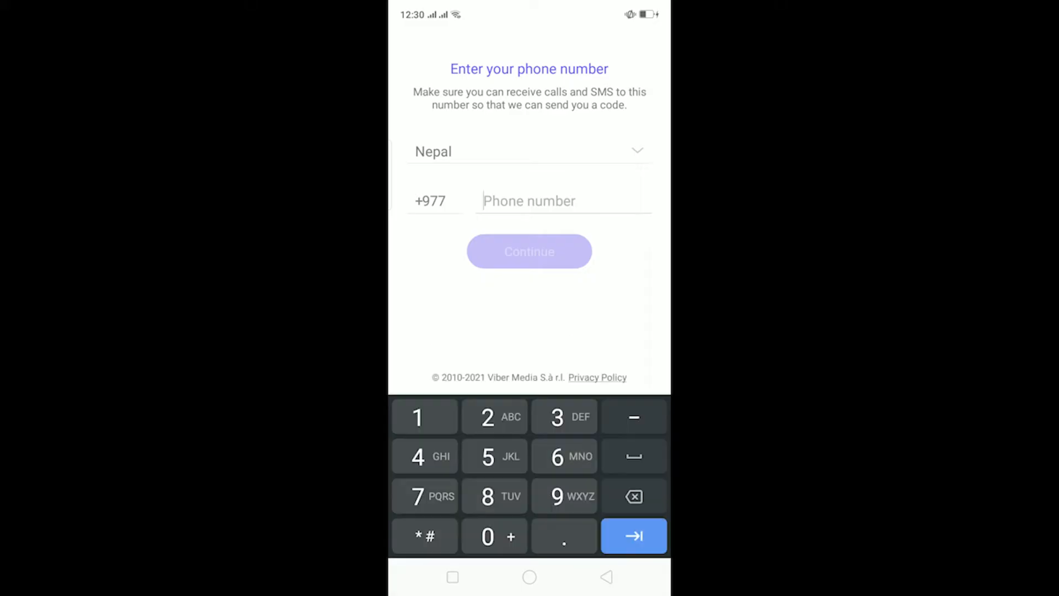
pyautogui.click(571, 190)
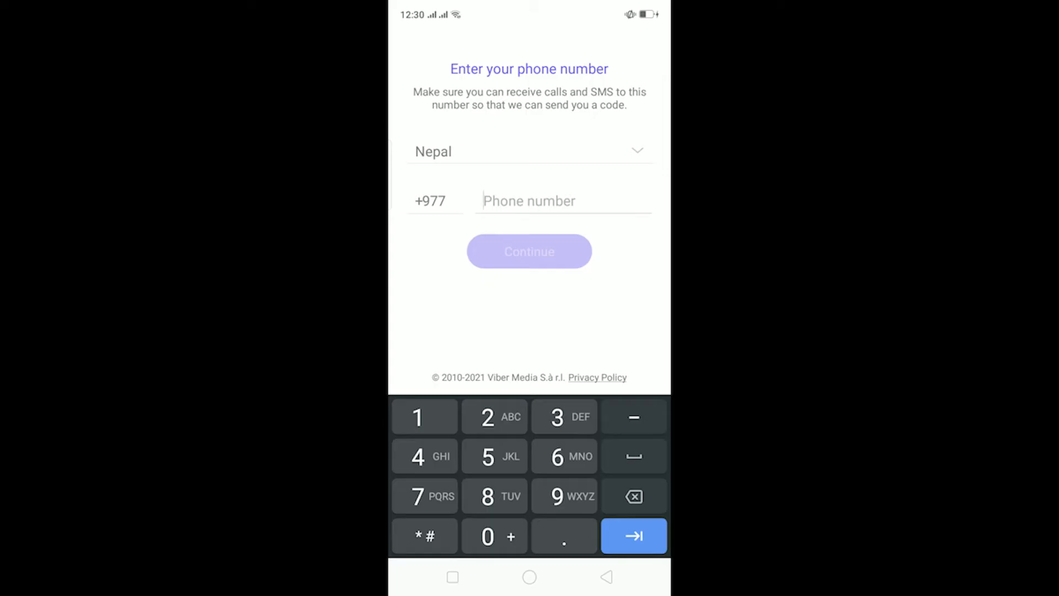
pyautogui.click(528, 250)
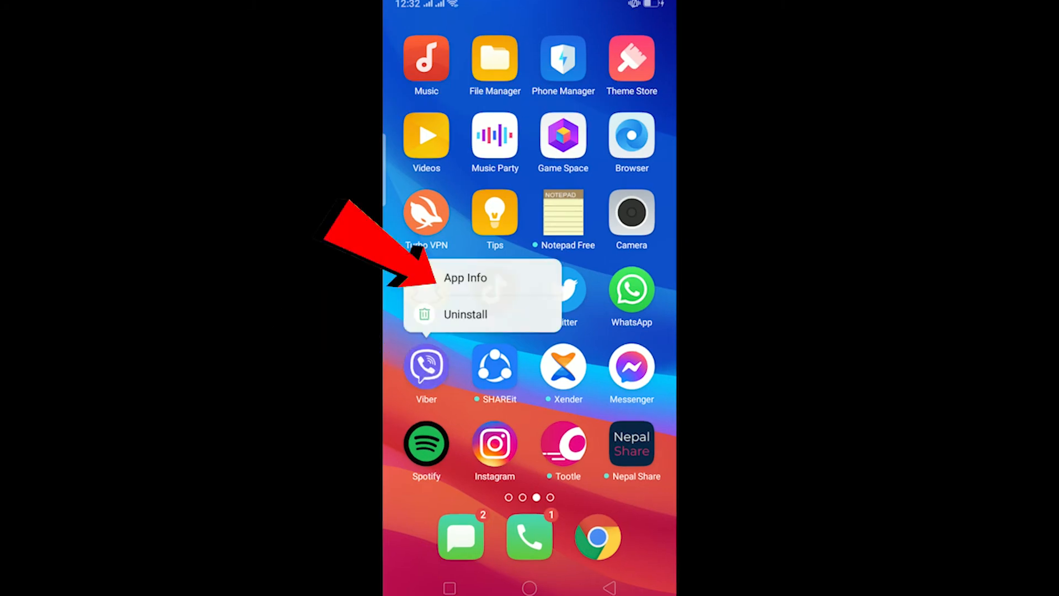
# Step: Open Viber's App Info page from the home-screen icon menu
pyautogui.click(466, 278)
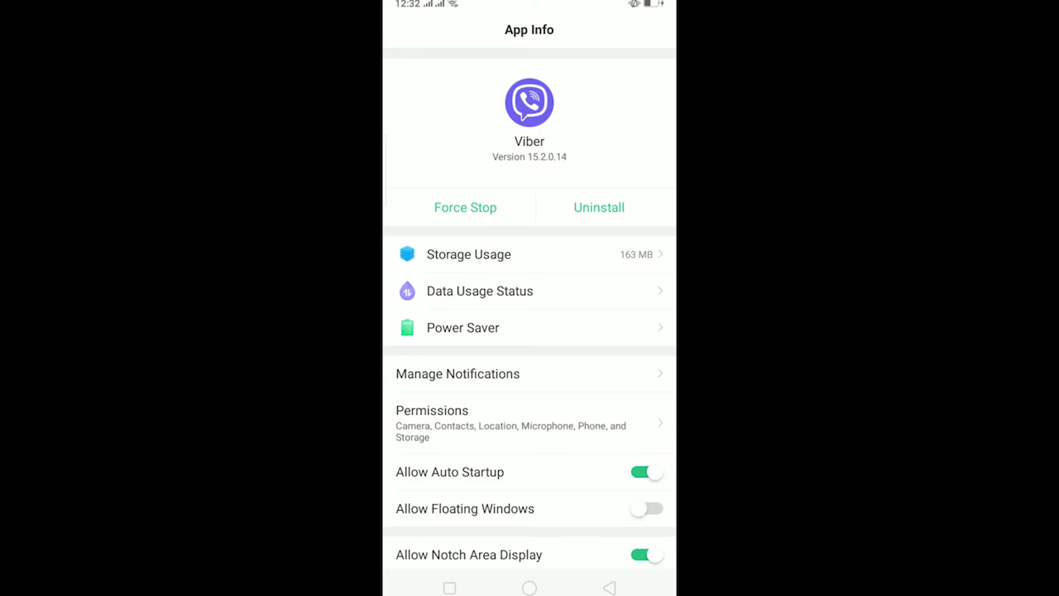
# Step: Go to Storage Usage and request Clear Data, bringing up the confirmation dialog
pyautogui.click(431, 410)
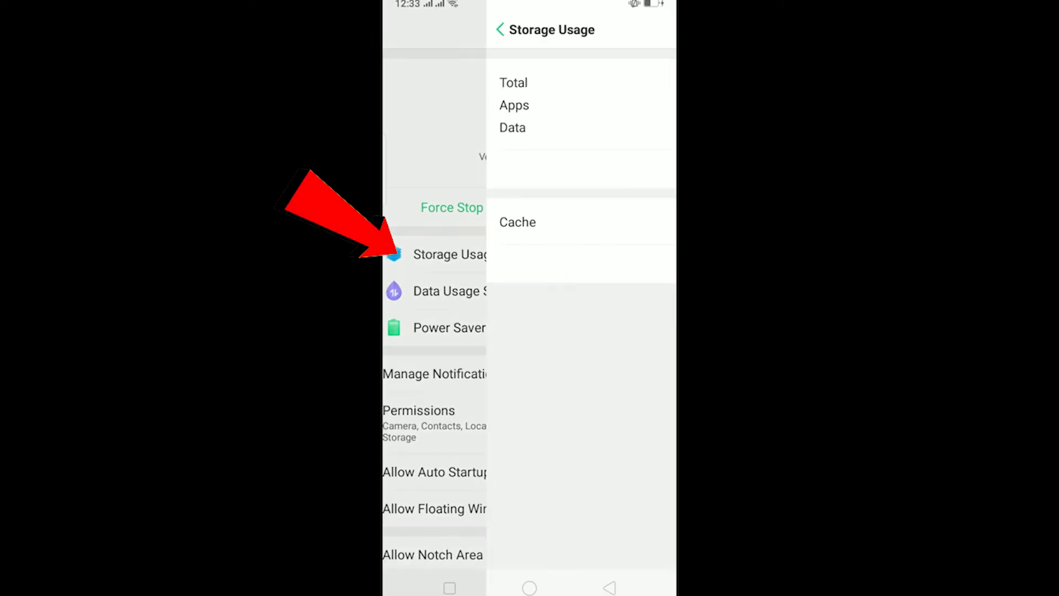
pyautogui.click(632, 169)
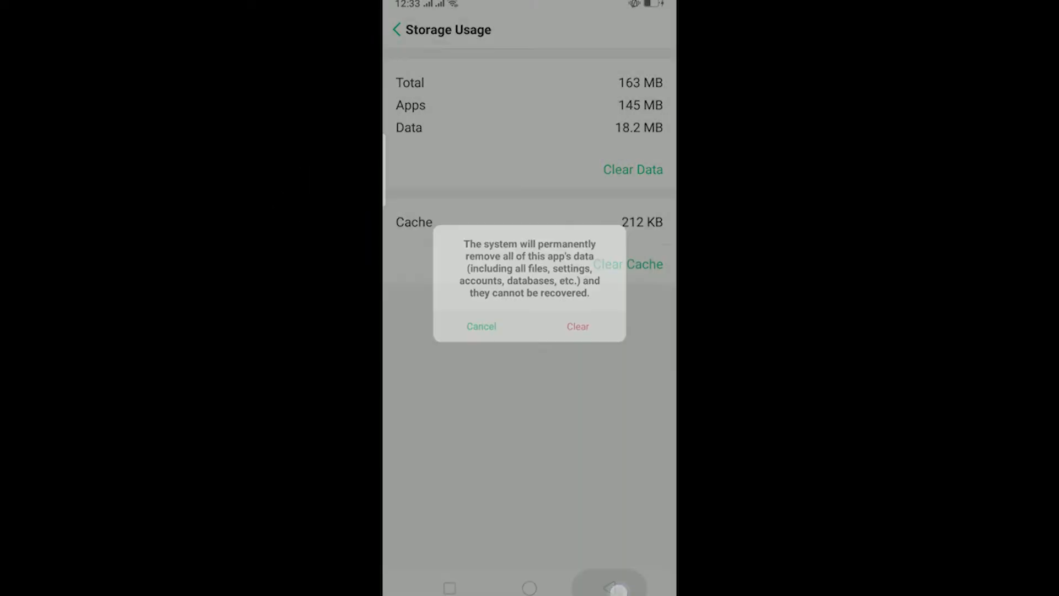